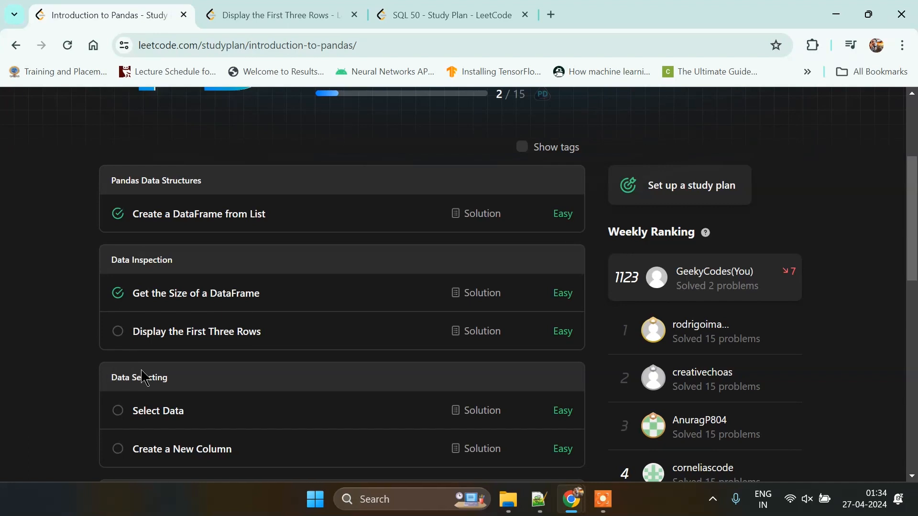
mouse_move(209, 369)
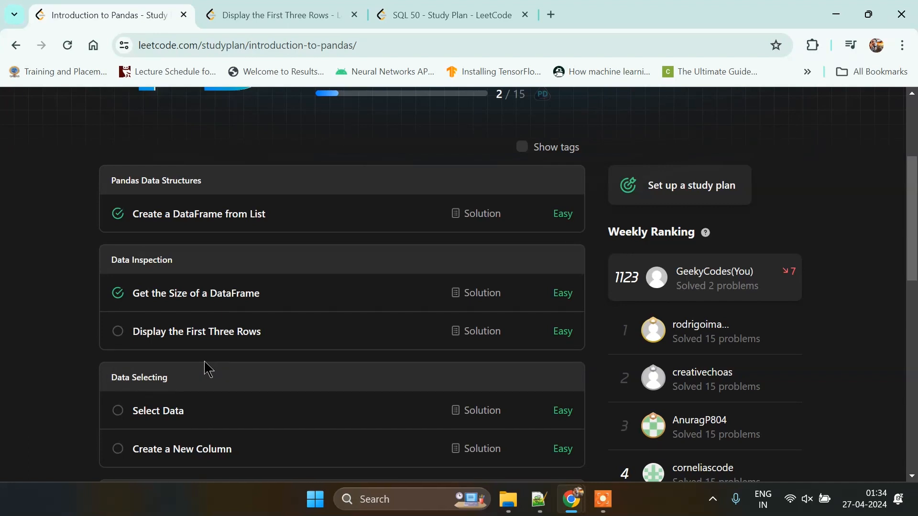
- Open 'Display the First Three Rows' from the Introduction to Pandas study plan
click(195, 331)
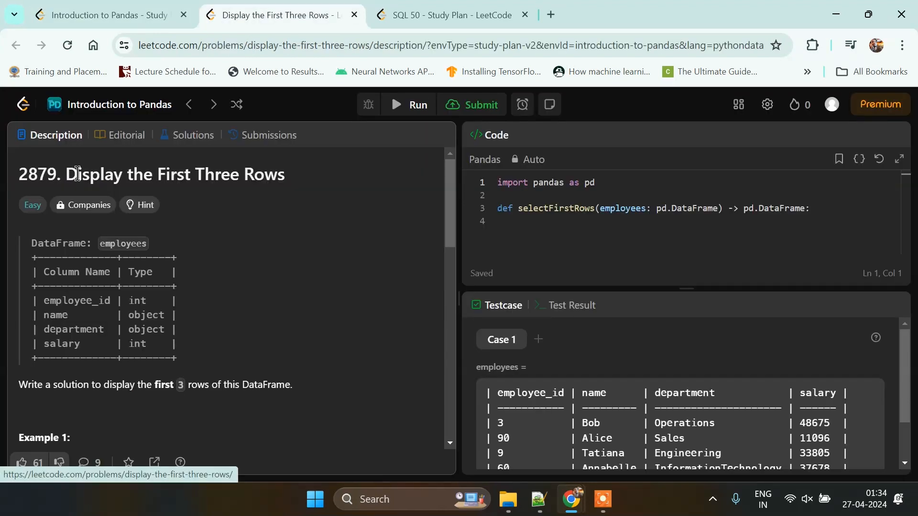
mouse_move(233, 308)
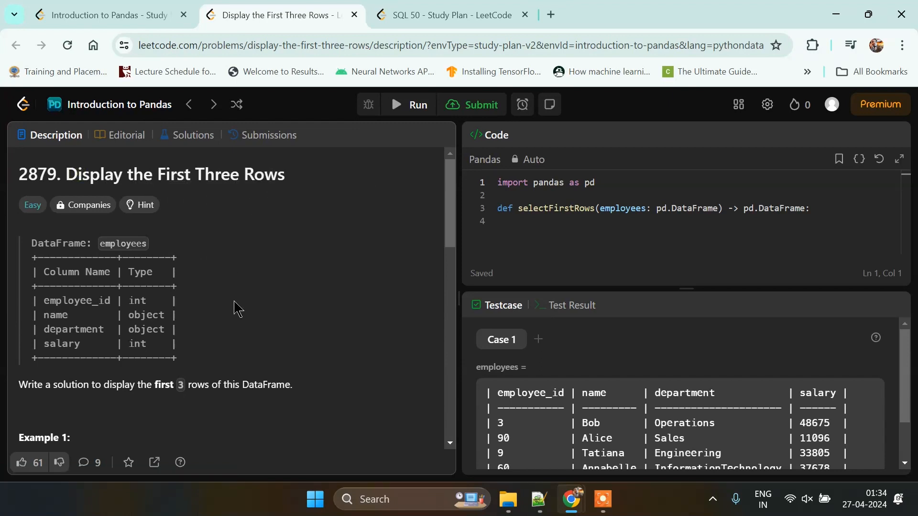
mouse_move(33, 281)
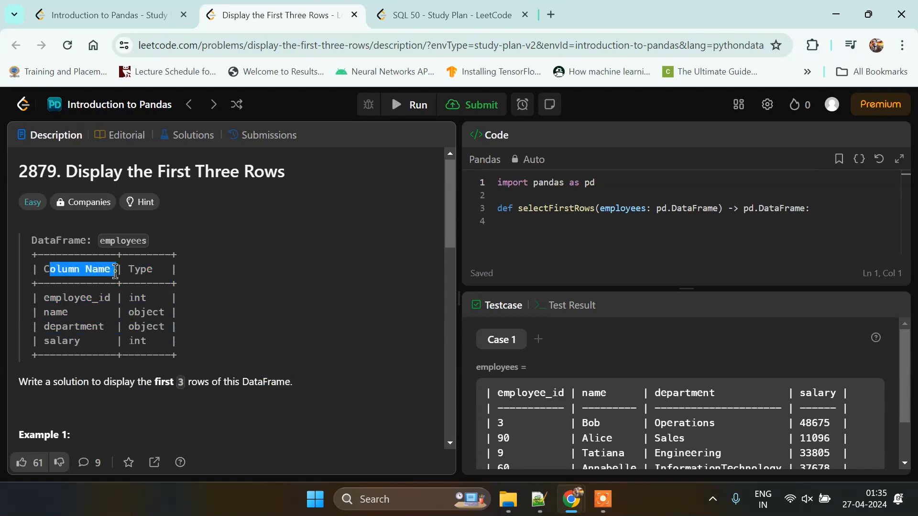
double_click(77, 297)
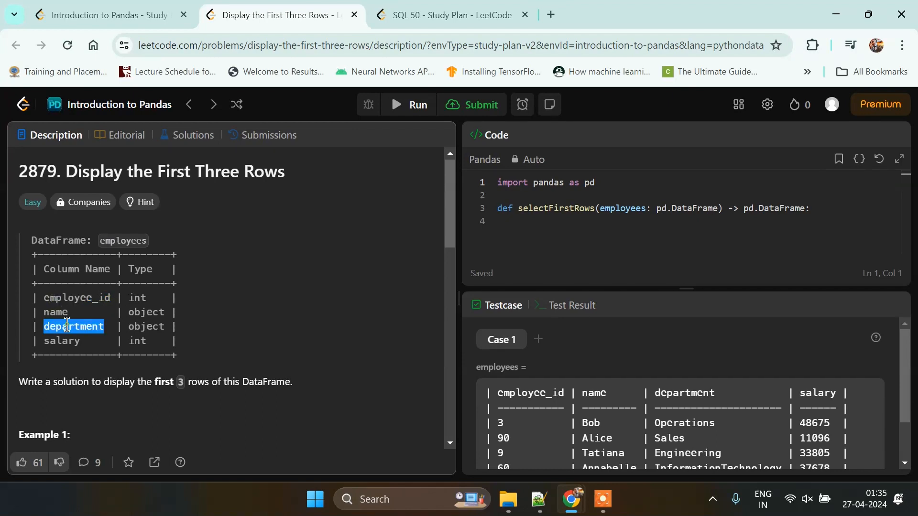
double_click(137, 298)
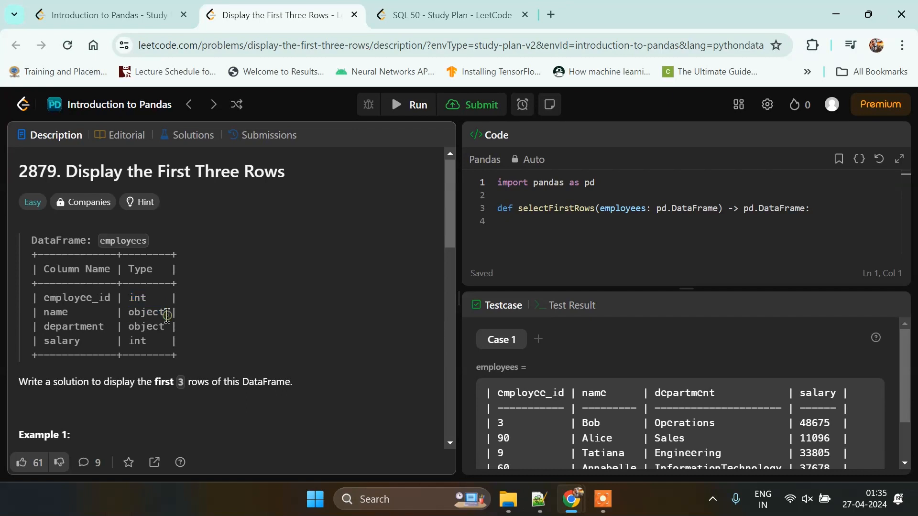
double_click(146, 326)
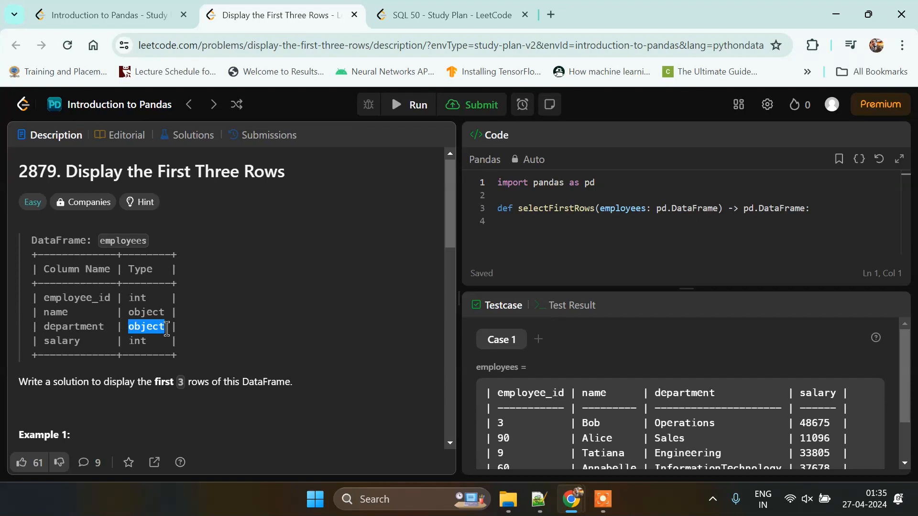
- Review Example 1's input table and its Bob, Alice, Tatiana output
scroll(down, 3)
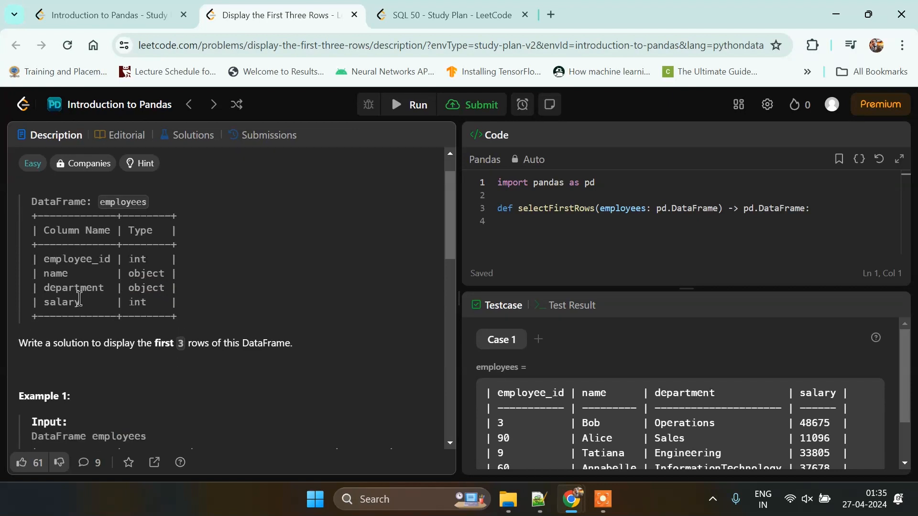
scroll(down, 3)
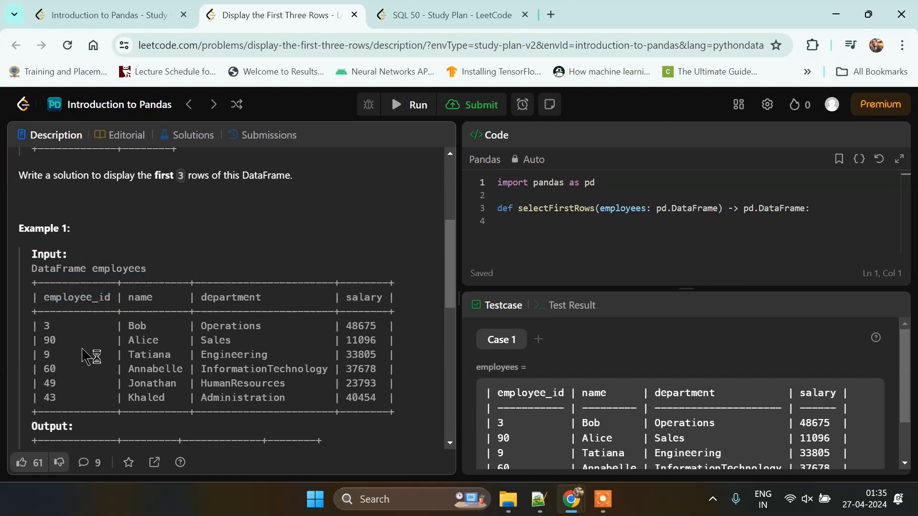
mouse_move(134, 305)
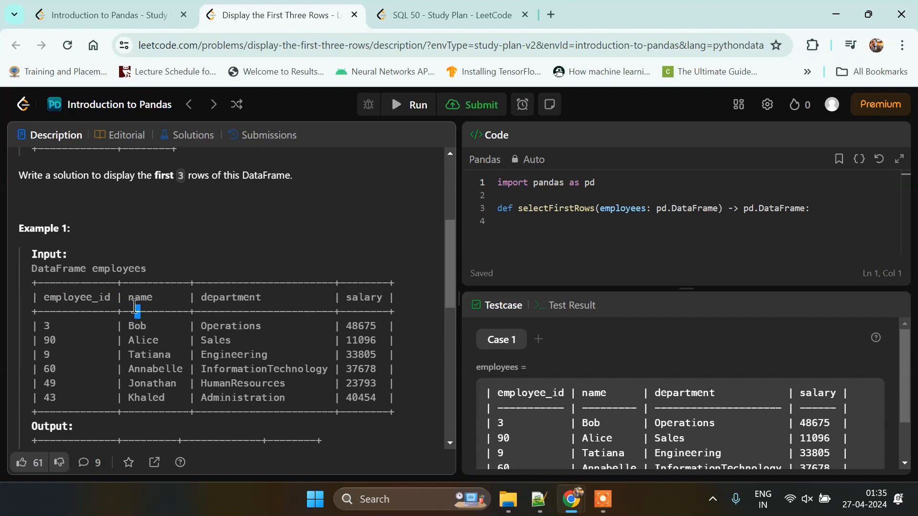
scroll(down, 3)
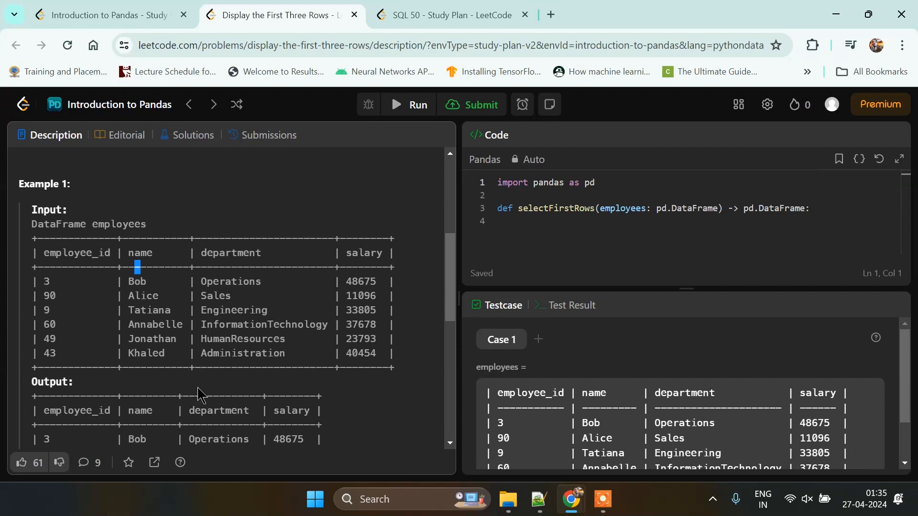
scroll(down, 3)
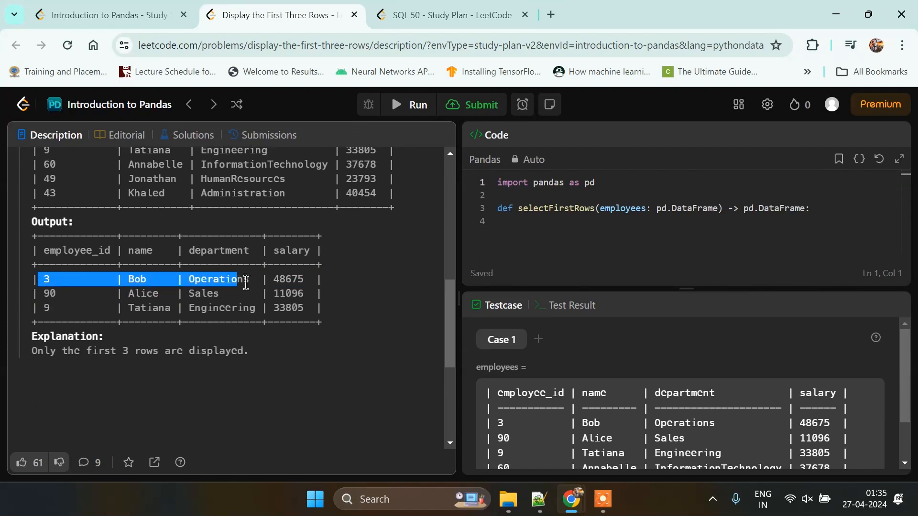
click(146, 279)
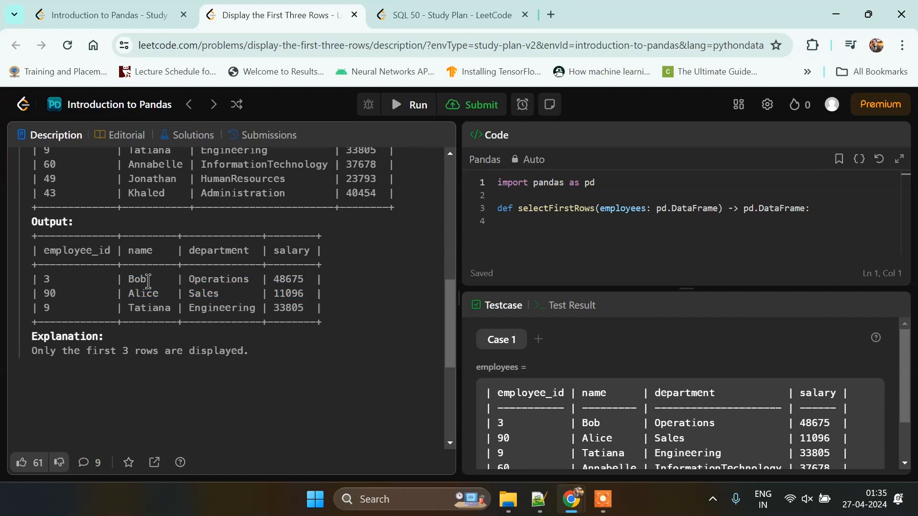
mouse_move(263, 284)
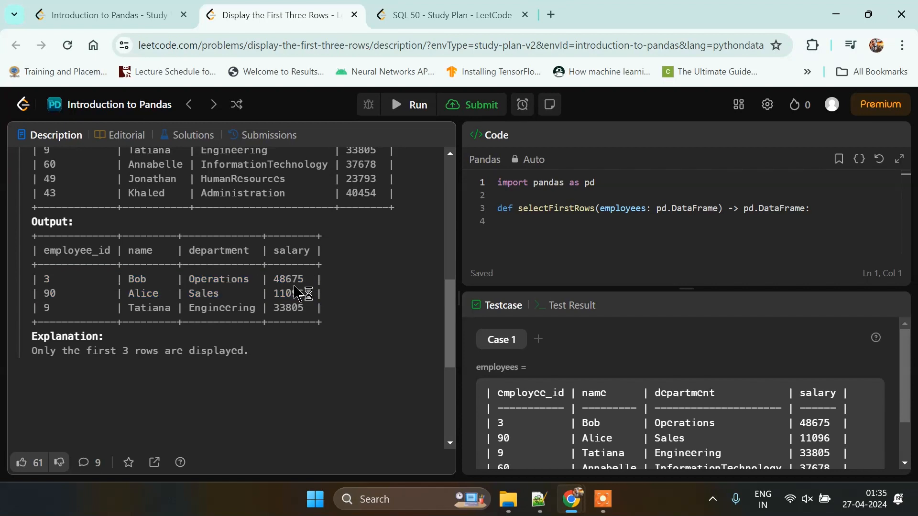
mouse_move(220, 295)
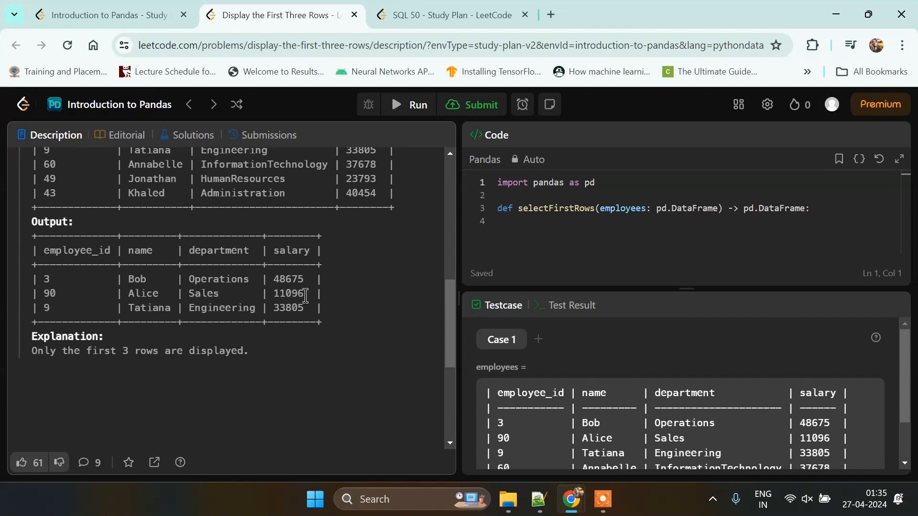
mouse_move(34, 341)
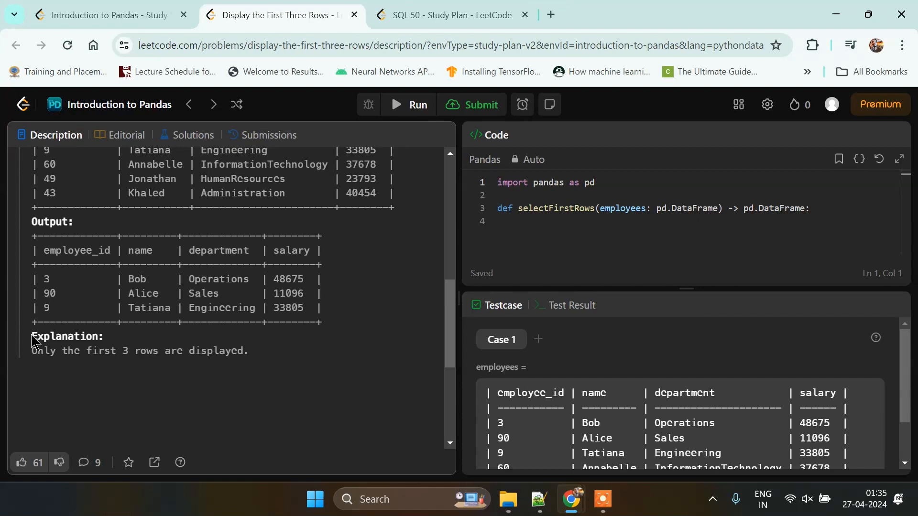
mouse_move(55, 321)
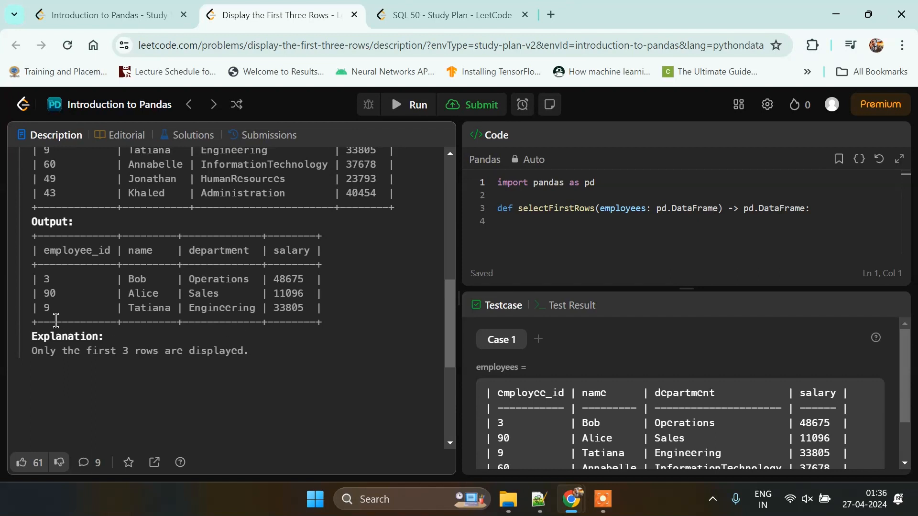
mouse_move(219, 308)
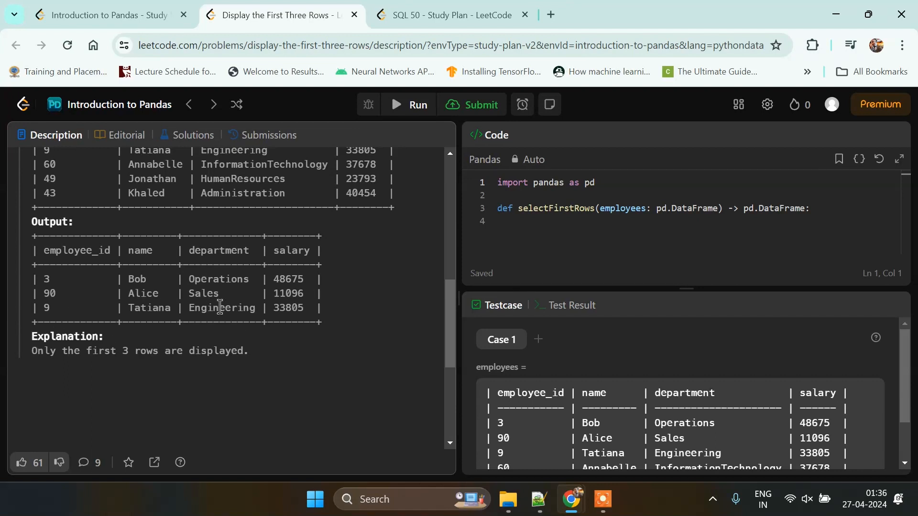
scroll(up, 3)
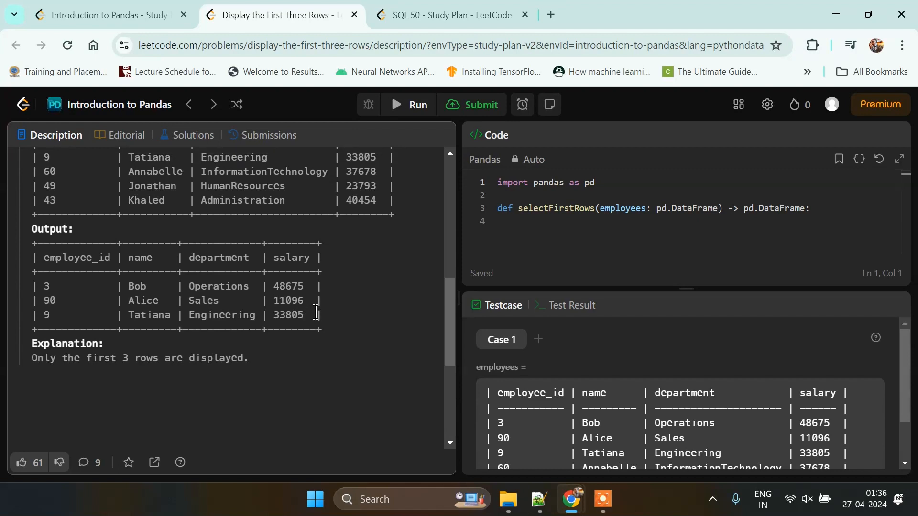
scroll(up, 3)
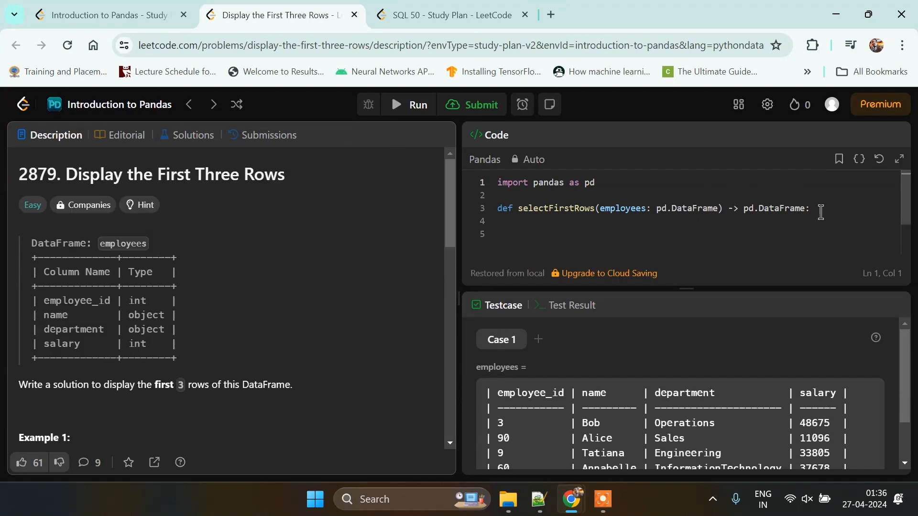
- Write 'return employees.head(3)' inside the selectFirstRows function
text(return)
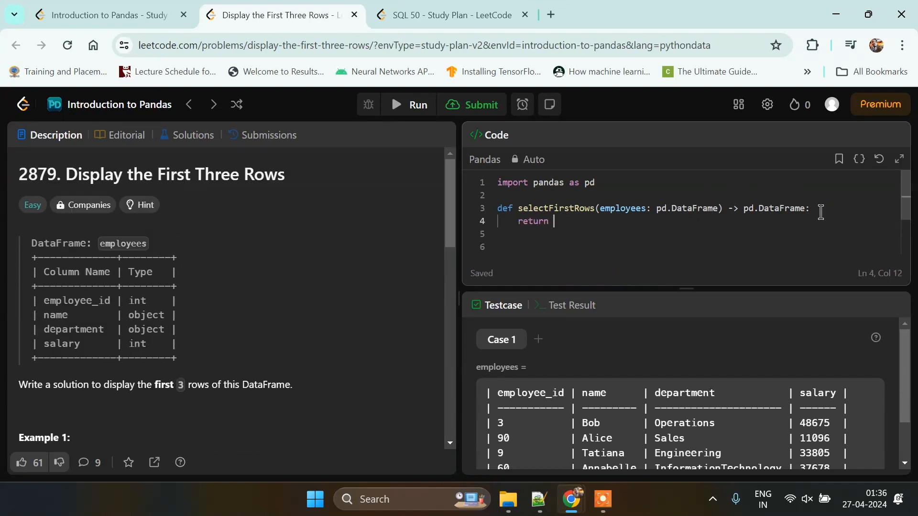
text(employeed)
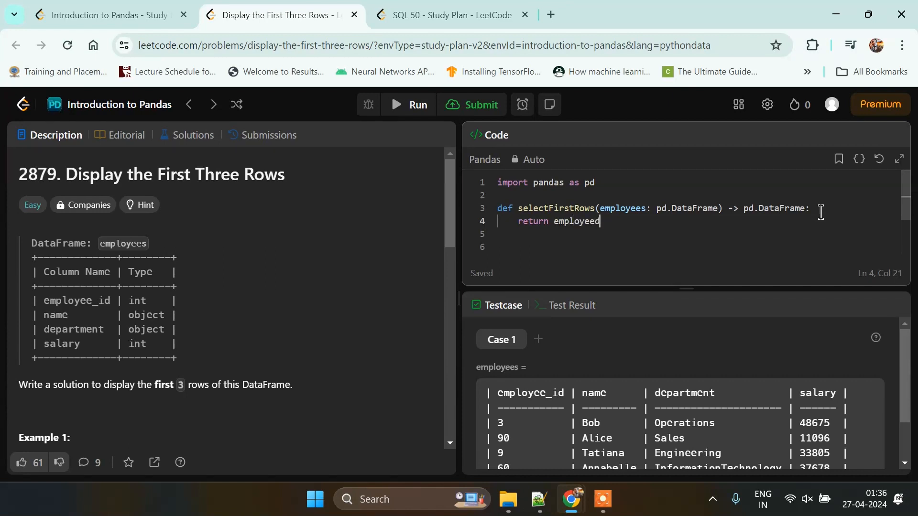
text(.hea)
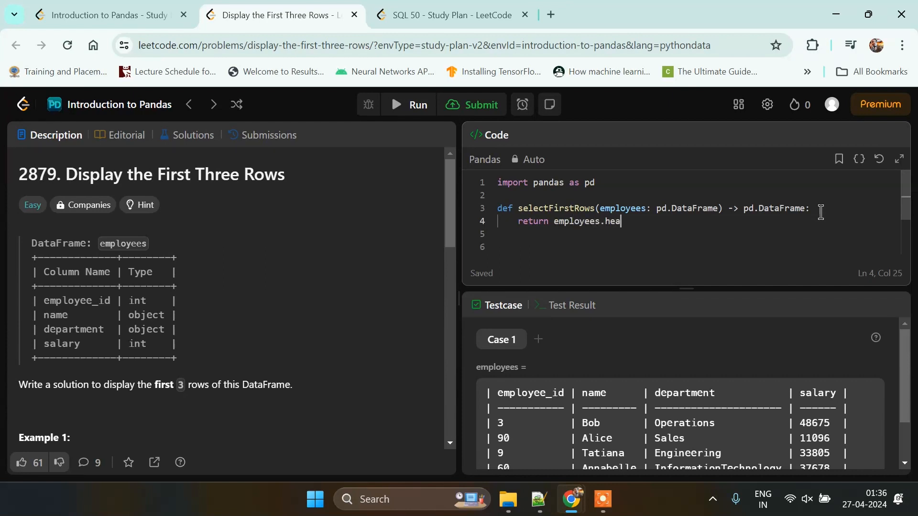
text(d(3))
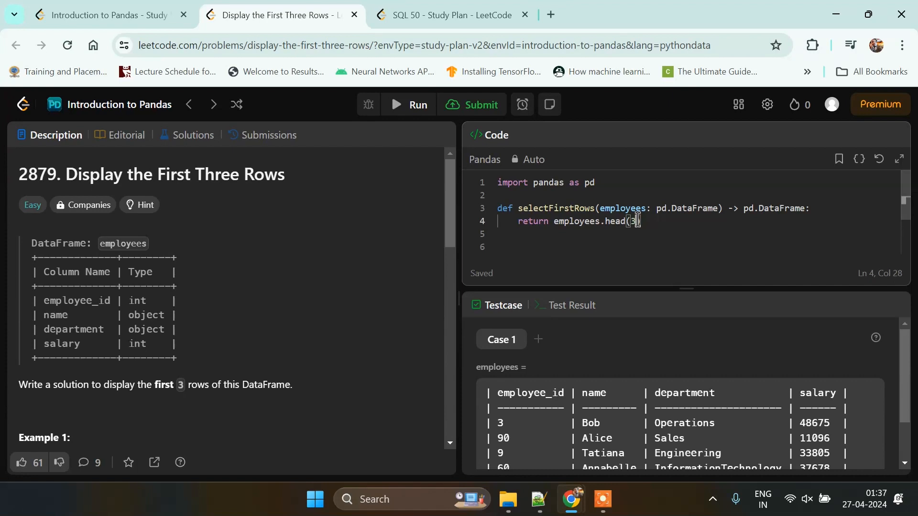
text())
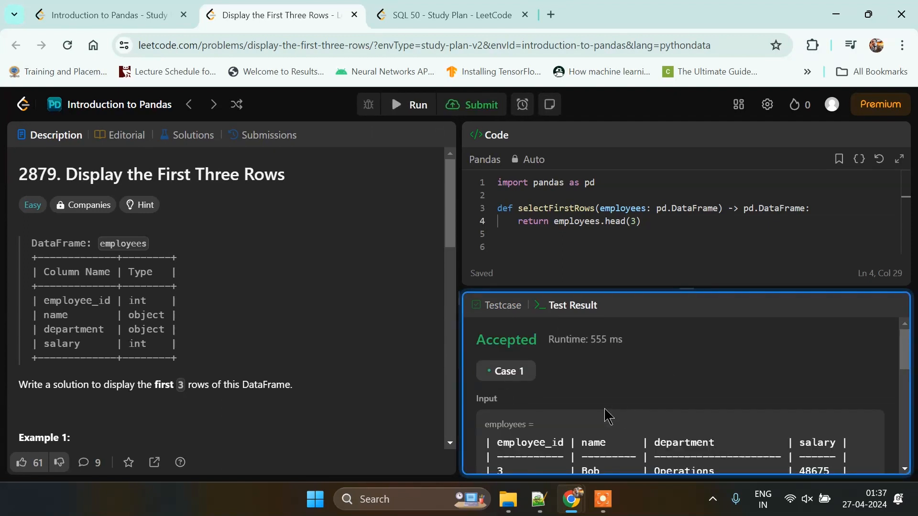
- Scroll the Case 1 test result to confirm output matches the expected rows
scroll(down, 3)
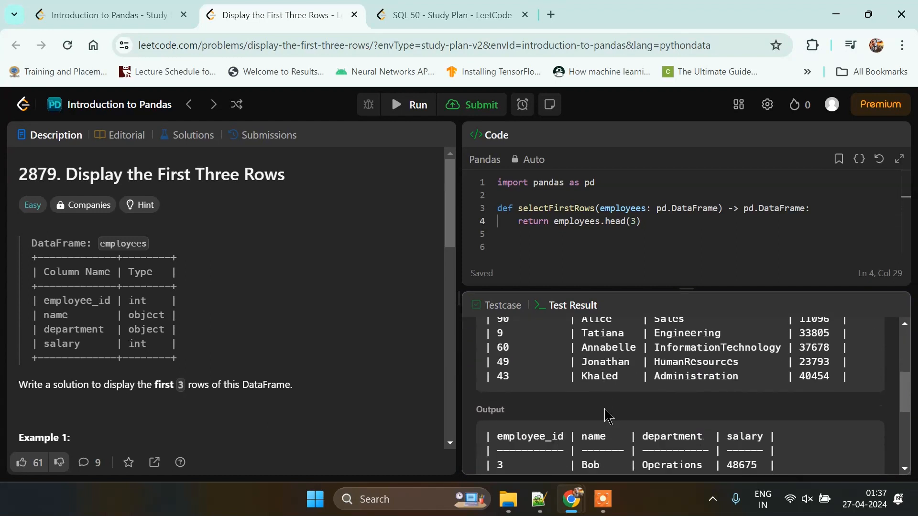
scroll(down, 3)
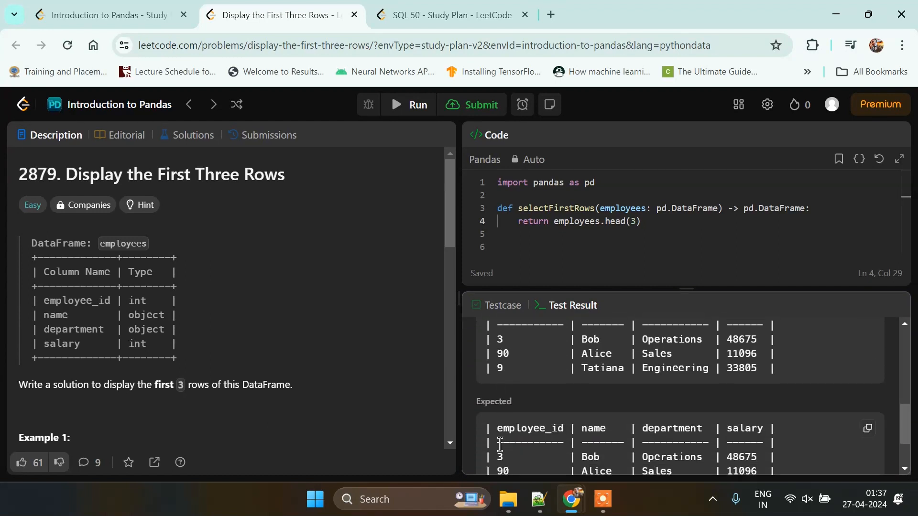
scroll(down, 3)
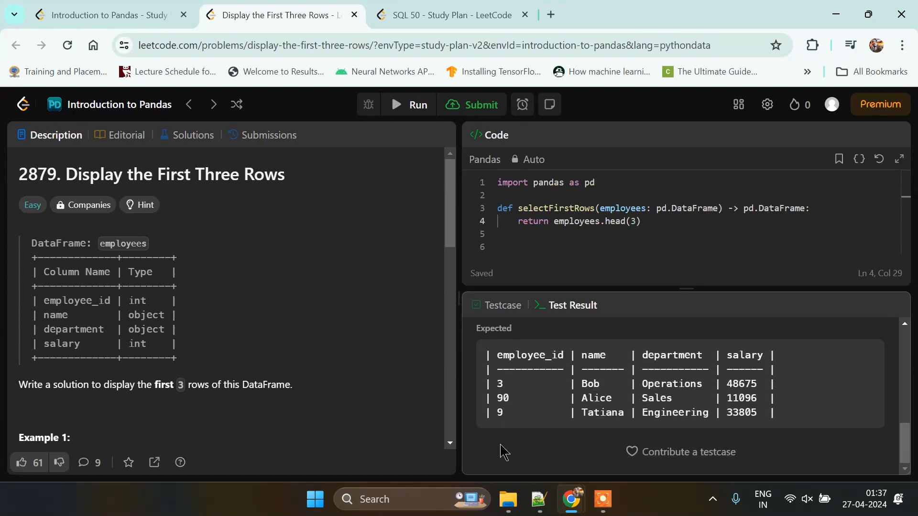
scroll(down, 3)
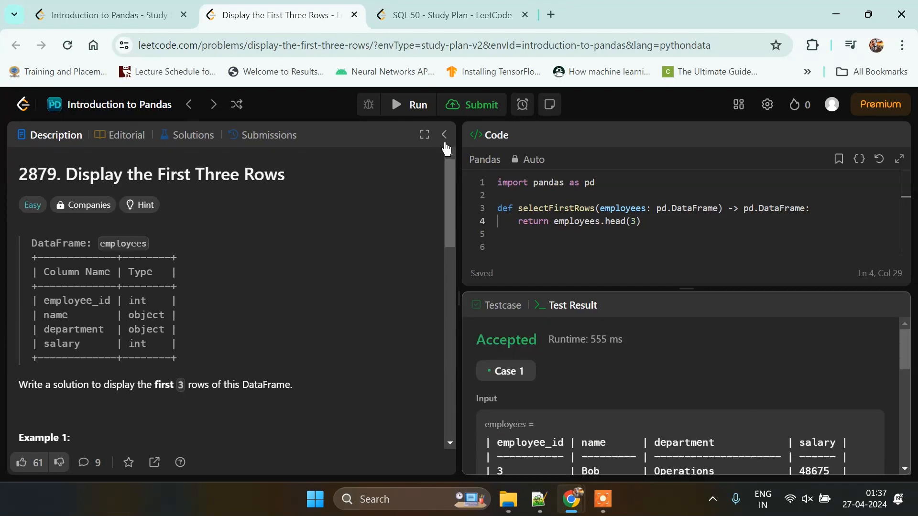
- Submit the solution and review its 586 ms runtime and 65.98 MB memory
click(271, 135)
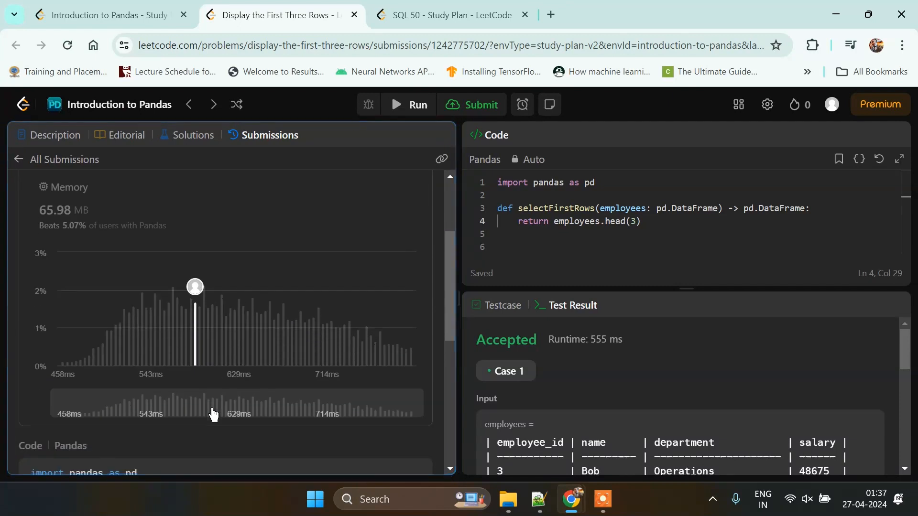
scroll(up, 3)
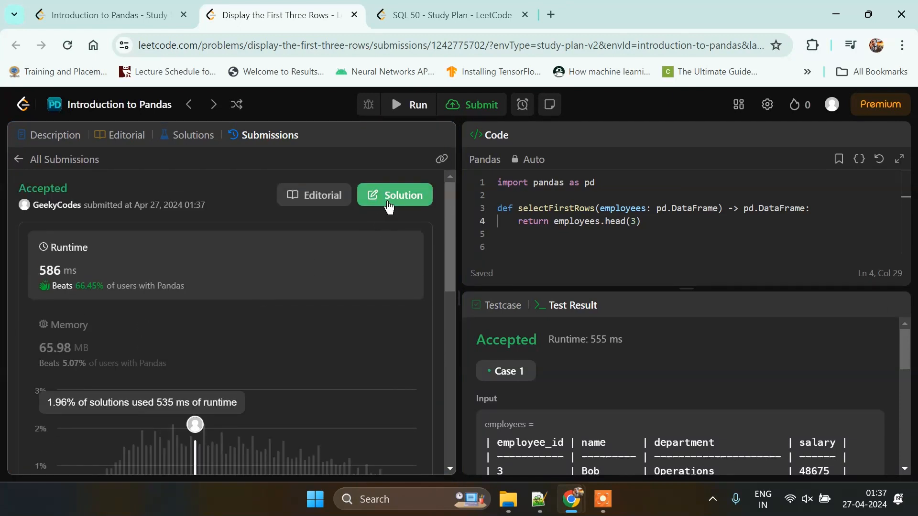
scroll(down, 3)
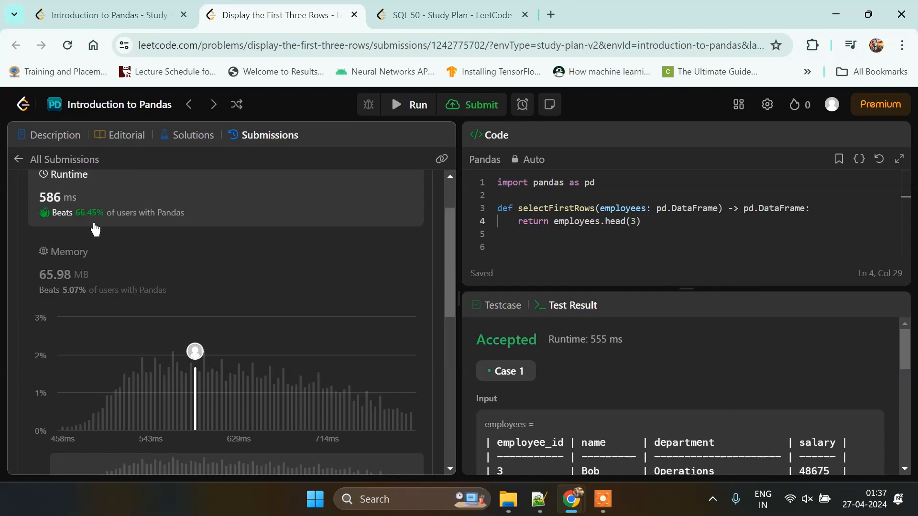
mouse_move(114, 258)
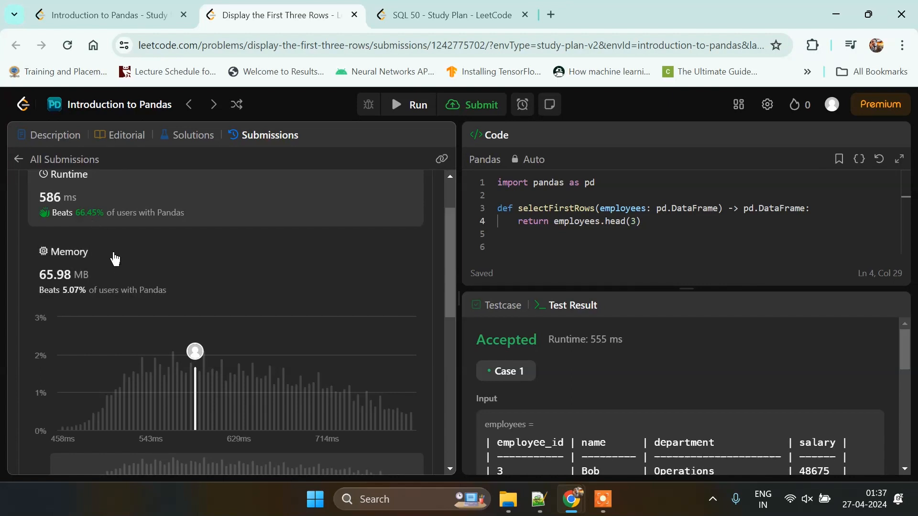
mouse_move(239, 300)
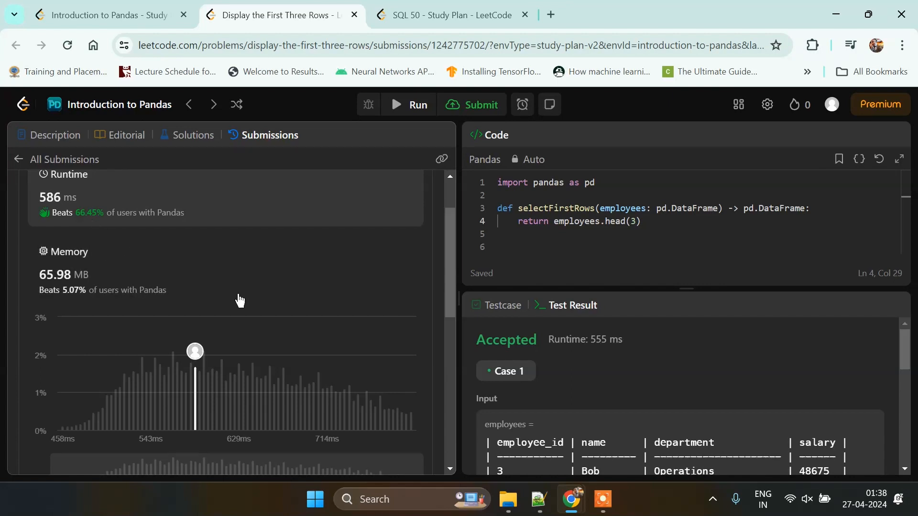
mouse_move(544, 231)
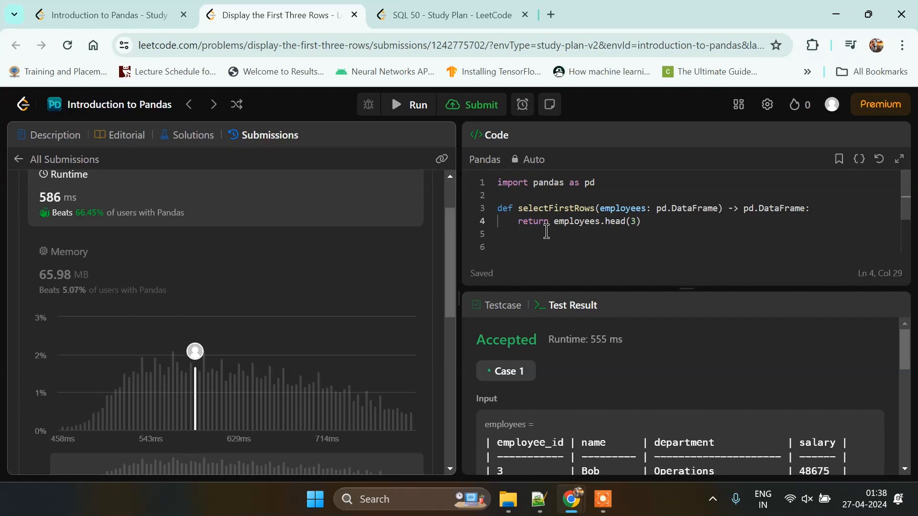
scroll(up, 3)
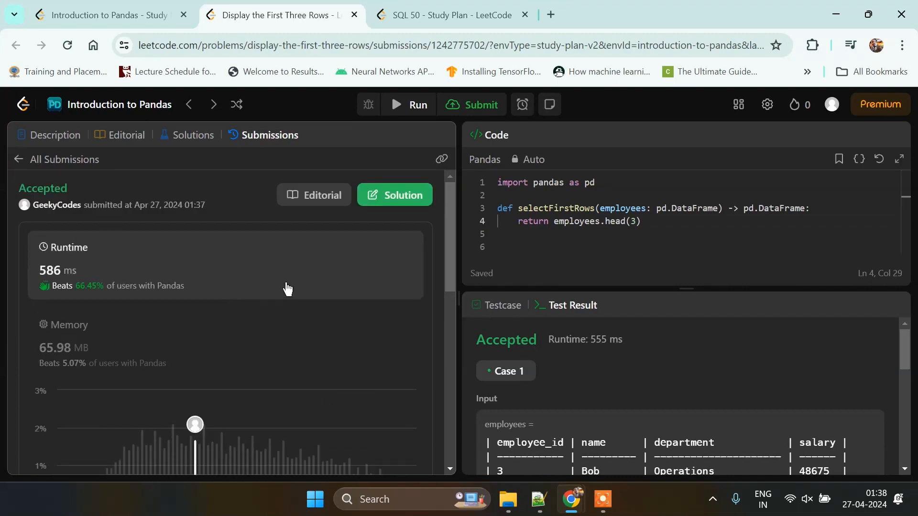
mouse_move(267, 295)
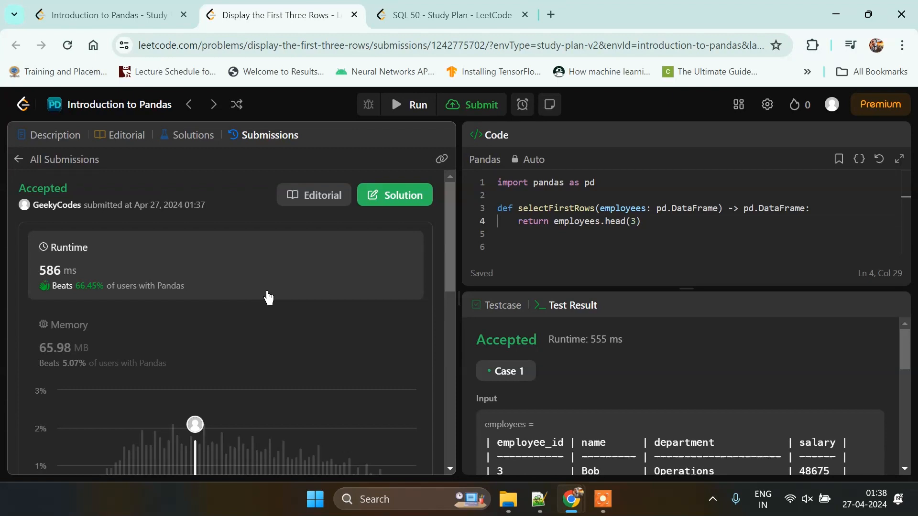
mouse_move(648, 224)
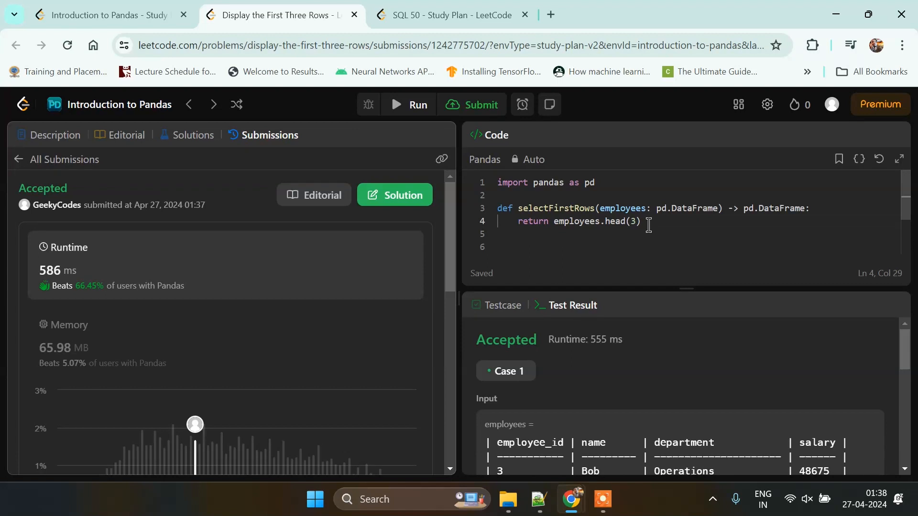